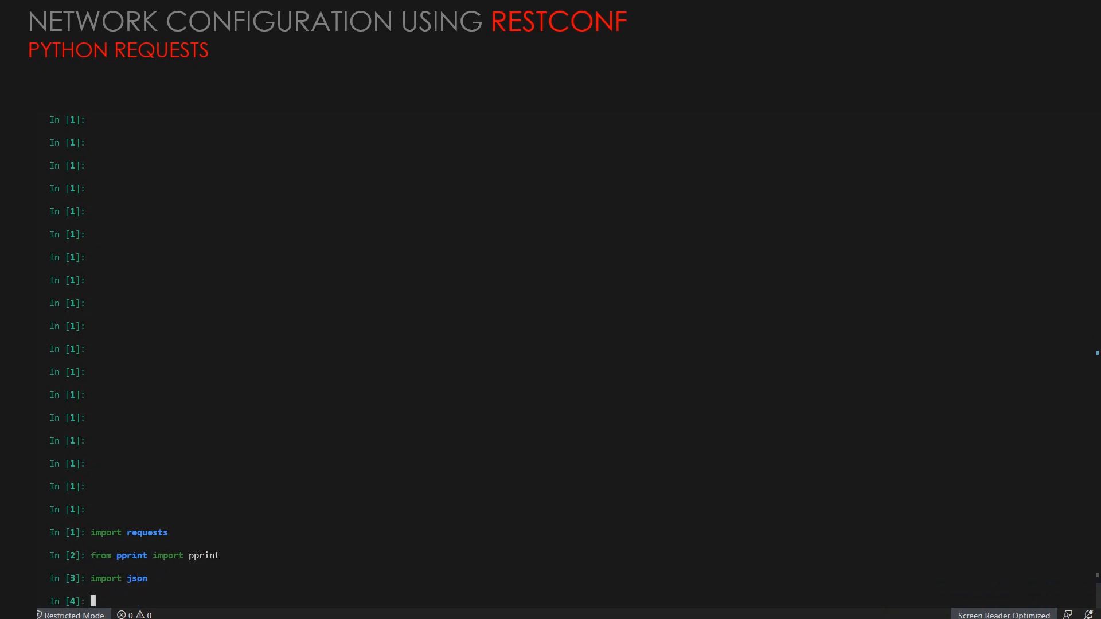
# Define the RESTCONF interface url, JSON HTTP_HEADERS and HTTP_AUTH, then GET the sandbox with verify=False.
pyautogui.write('url = "https://sandbox-iosxe-recomm-1.cisco.com/restconf/data/Cisco-IOS-XE-native:native" "/interface"')
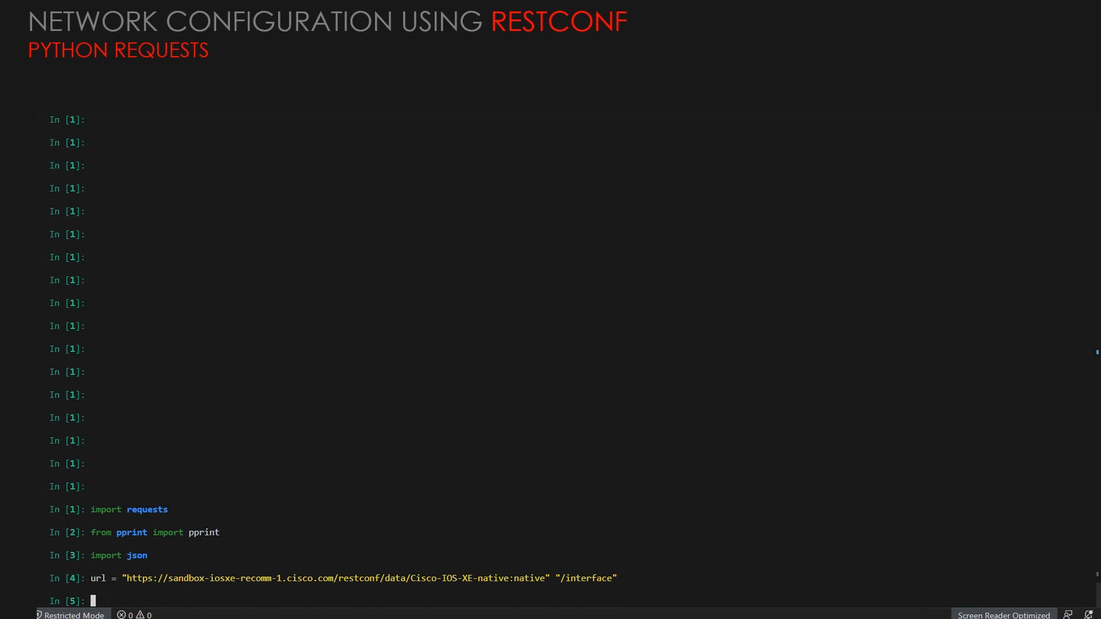
pyautogui.write('HTTP_HEADERS = {')
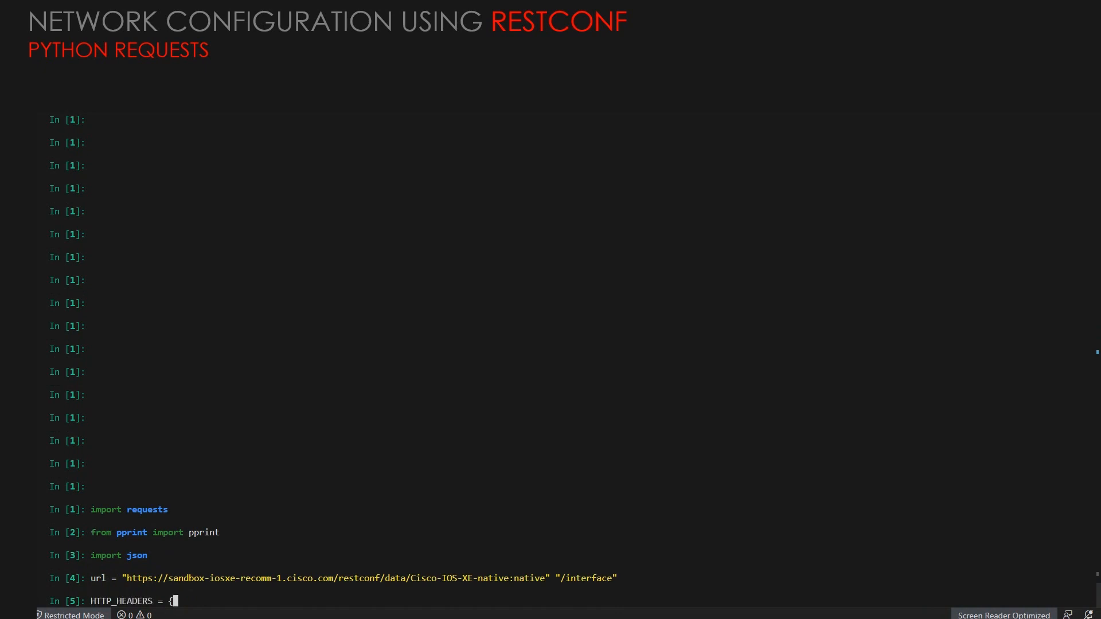
pyautogui.scroll(-3)
pyautogui.write('"Accept": "application/yang-data+json",')
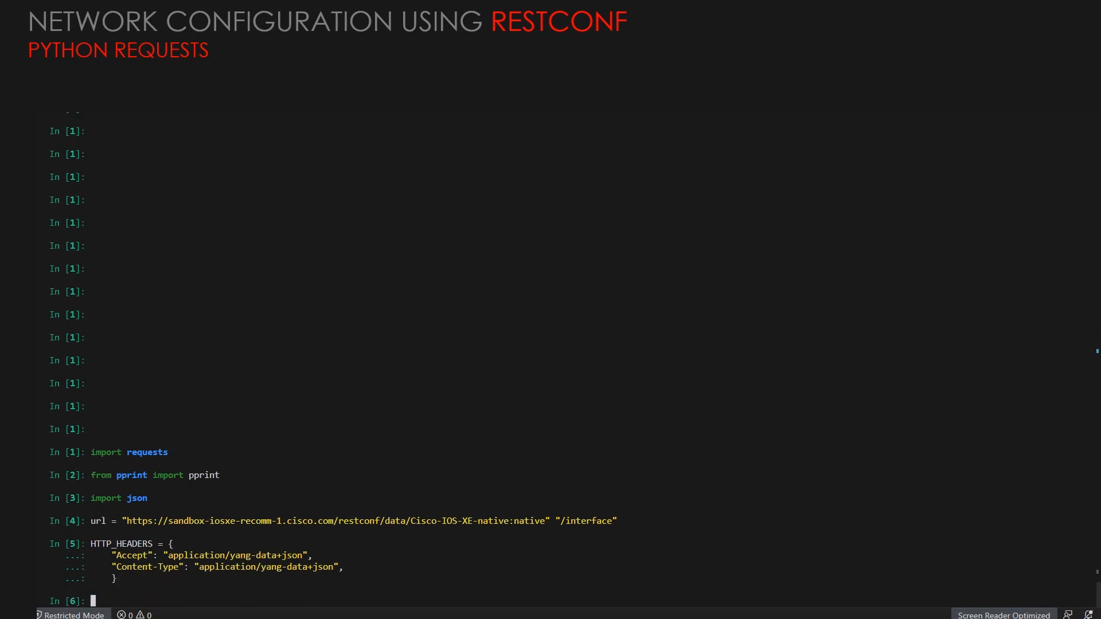
pyautogui.write('HTTP_HEADERS = {')
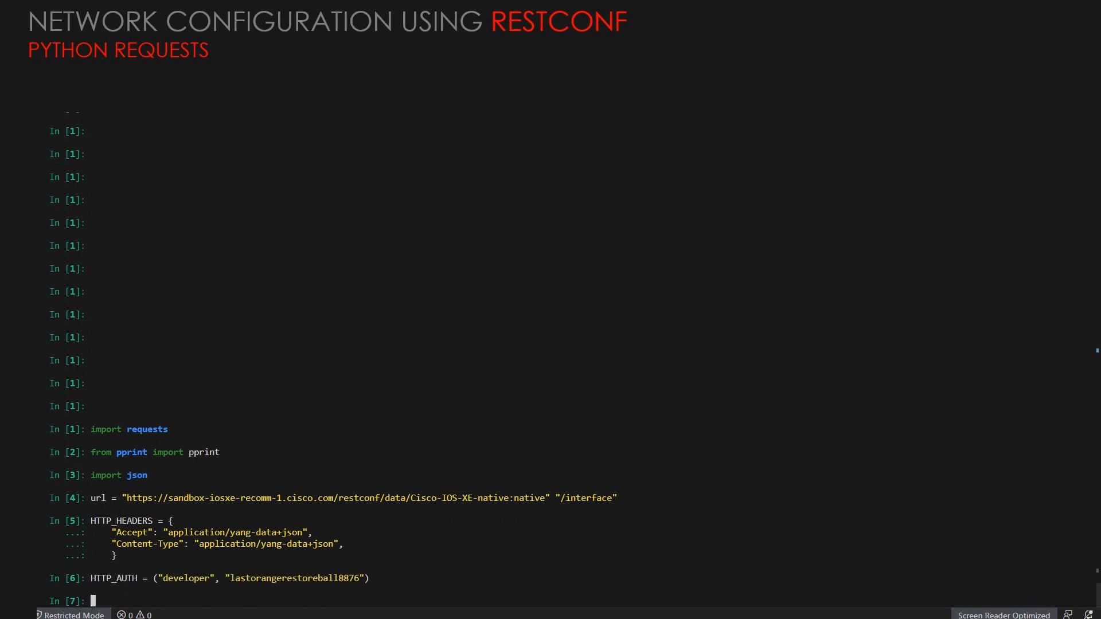
pyautogui.write('response = requests.get(url=url, headers=HTTP_HEADERS, auth=HTTP_AUTH, verify=False)')
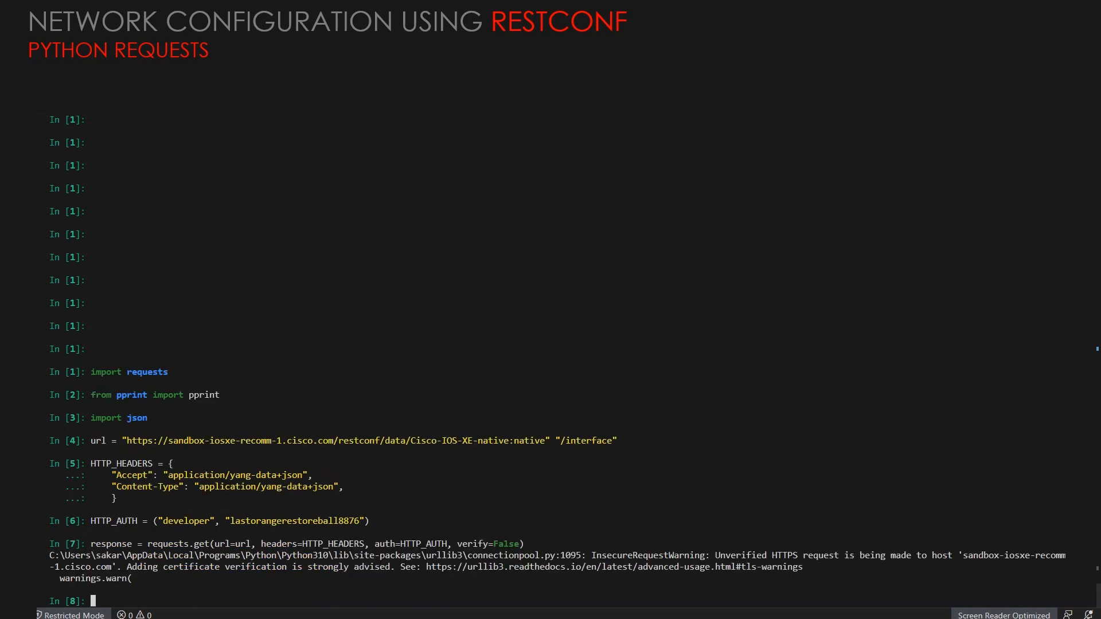
# Parse response.text with json.loads into data and list the interface keys.
pyautogui.write('data = r')
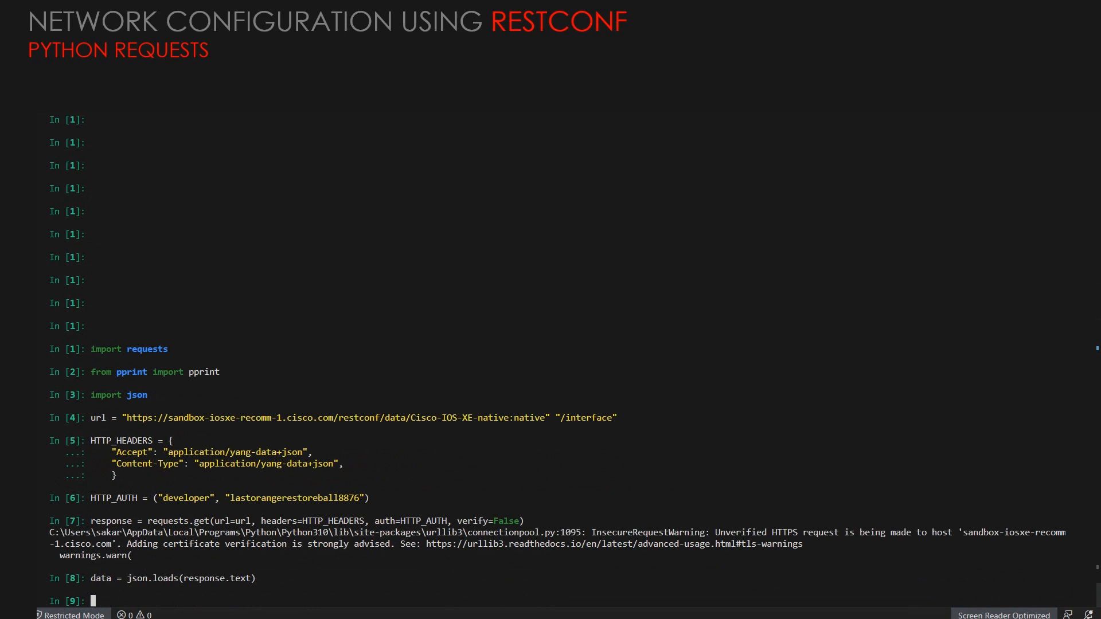
pyautogui.write('data = json.loads(response.text)')
pyautogui.write("data['Cisco-IOS-XE-native:interface'].keys(")
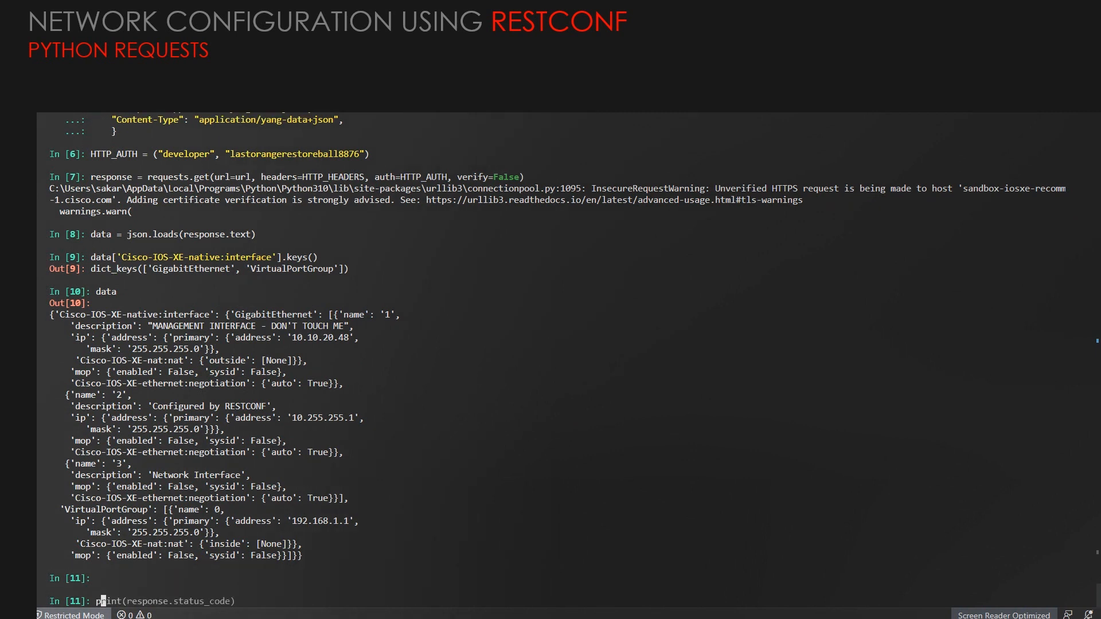
# Define a triple-quoted JSON payload for Loopback 1 at 10.10.10.10 mask 255.255.255.0.
pyautogui.write('payload = """')
pyautogui.write('type(payload')
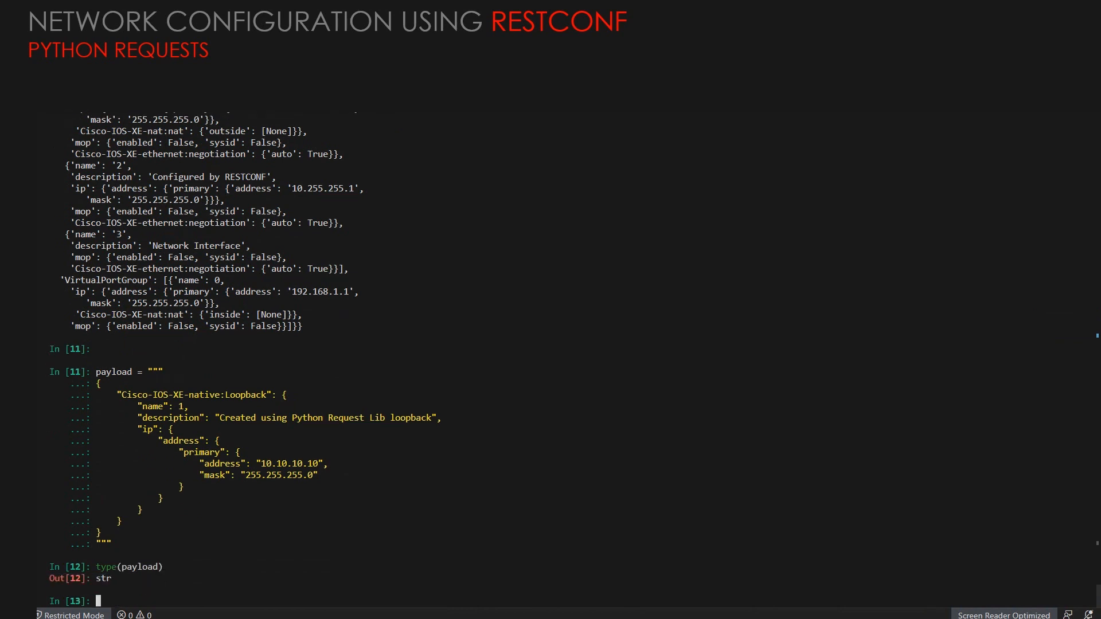
pyautogui.write('response = requests.get(url=url, headers=HTTP_HEADERS, auth=HTTP_AUTH, verify=False)')
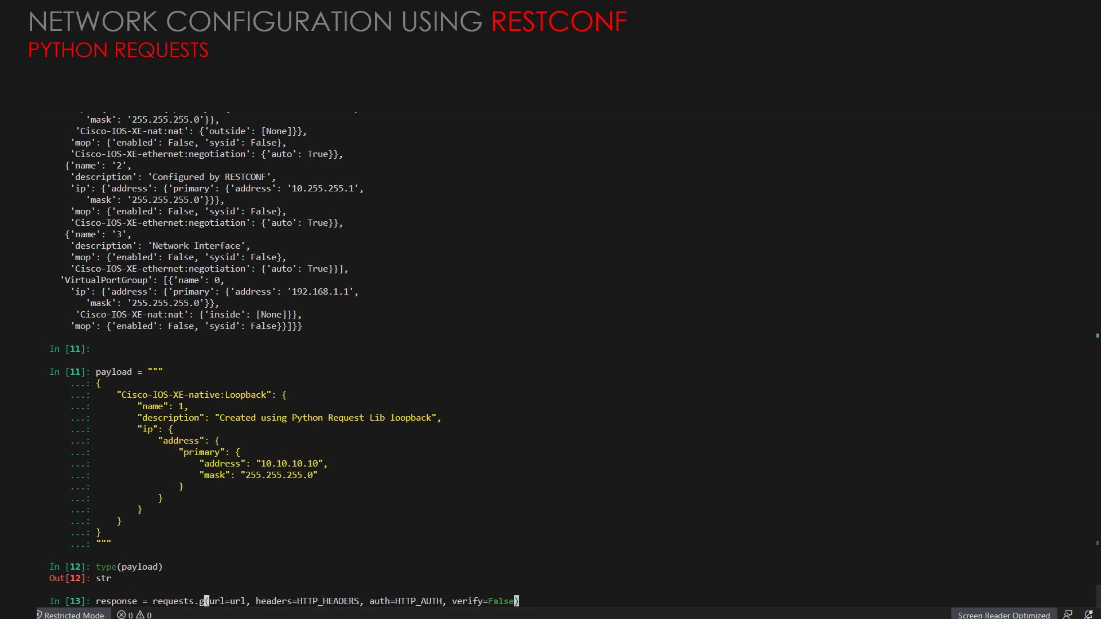
# POST the loopback payload via requests.post with data=payload and confirm status_code 201.
pyautogui.write('post')
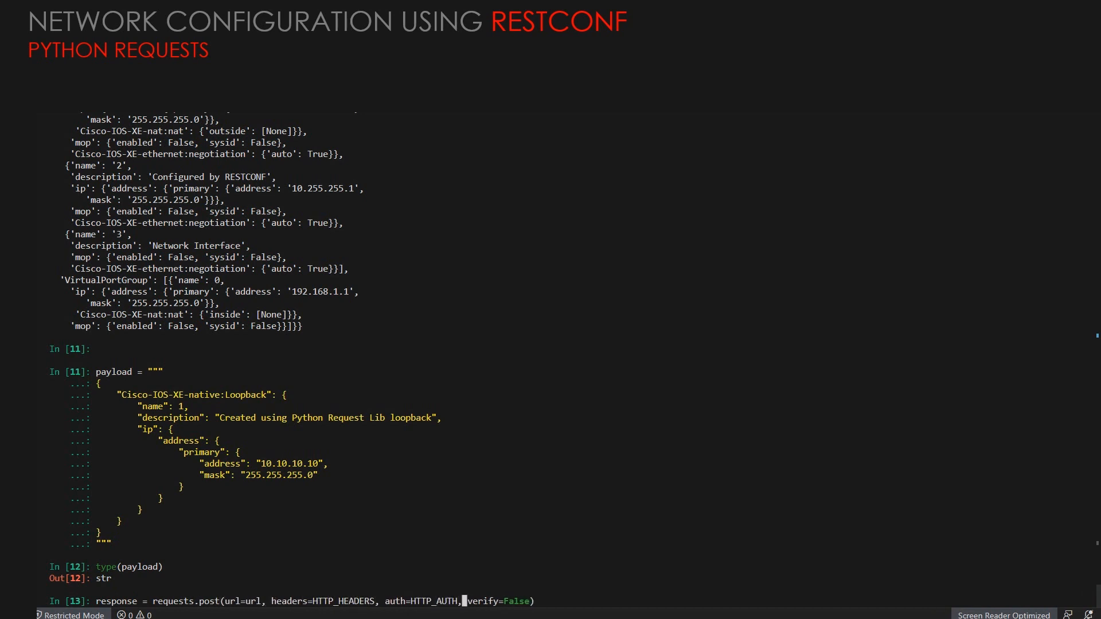
pyautogui.write('daa')
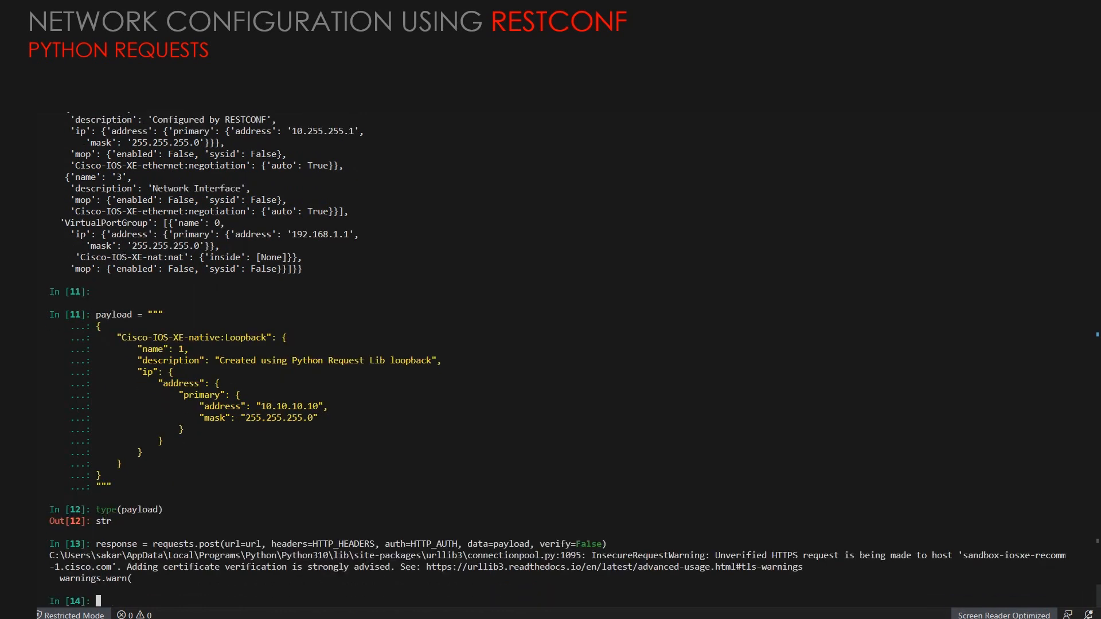
pyautogui.write("data['Cisco-IOS-XE-native:interface'].keys()")
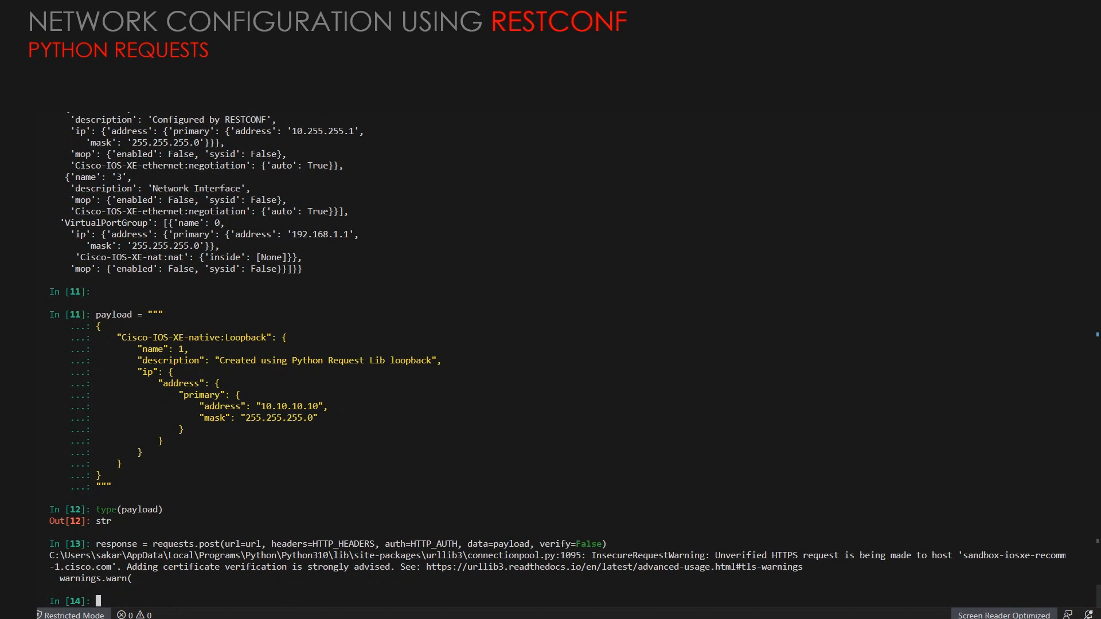
pyautogui.write('respon')
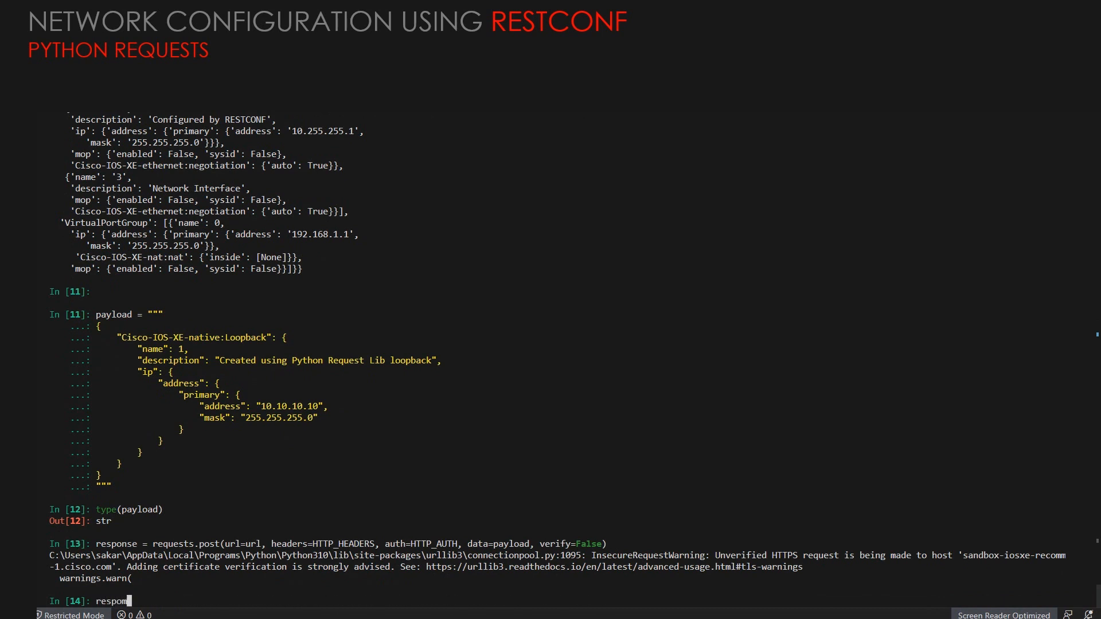
pyautogui.write('se = requests.post(url=url, headers=HTTP_HEADERS, auth=HTTP_AUTH, data=payload, verify=False)')
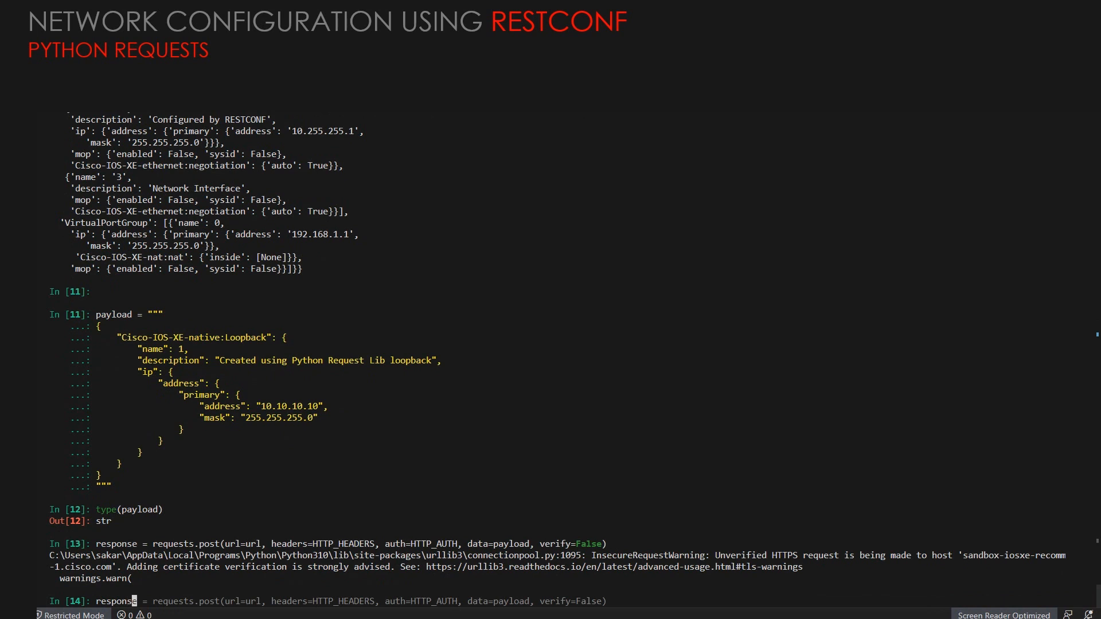
pyautogui.write('response.status_code')
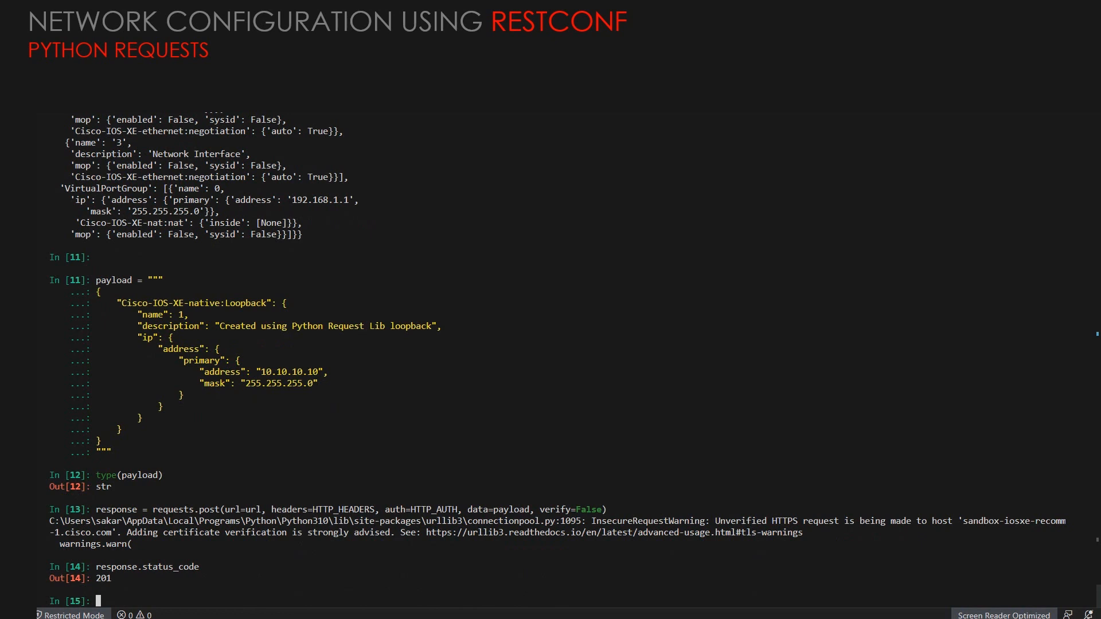
# Re-fetch interfaces and read Loopback 1's primary address, confirming 10.10.10.10.
pyautogui.write('type(payload)')
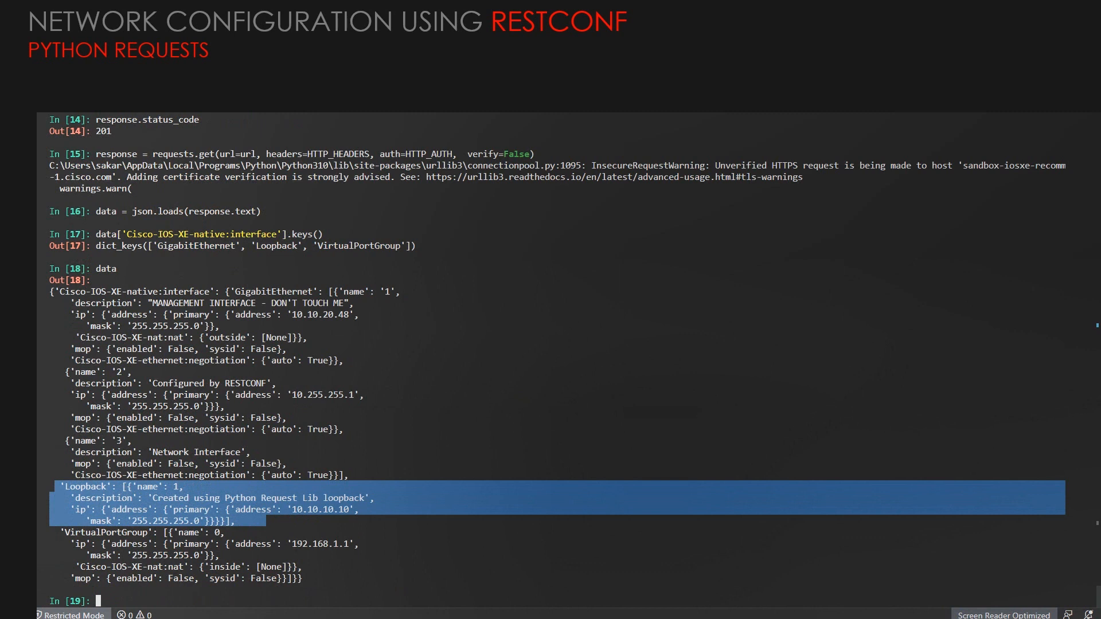
pyautogui.write("data['Cisco-IOS-XE-native:interface'].keys()")
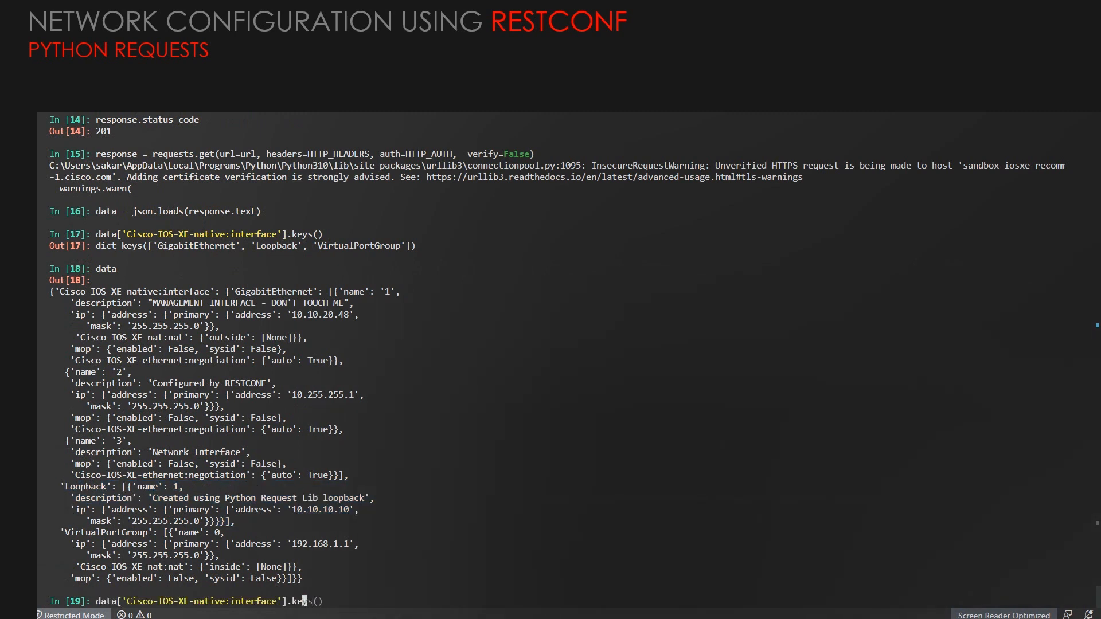
pyautogui.write("['Loopback'][0]['ip']['address']['primary']['address']")
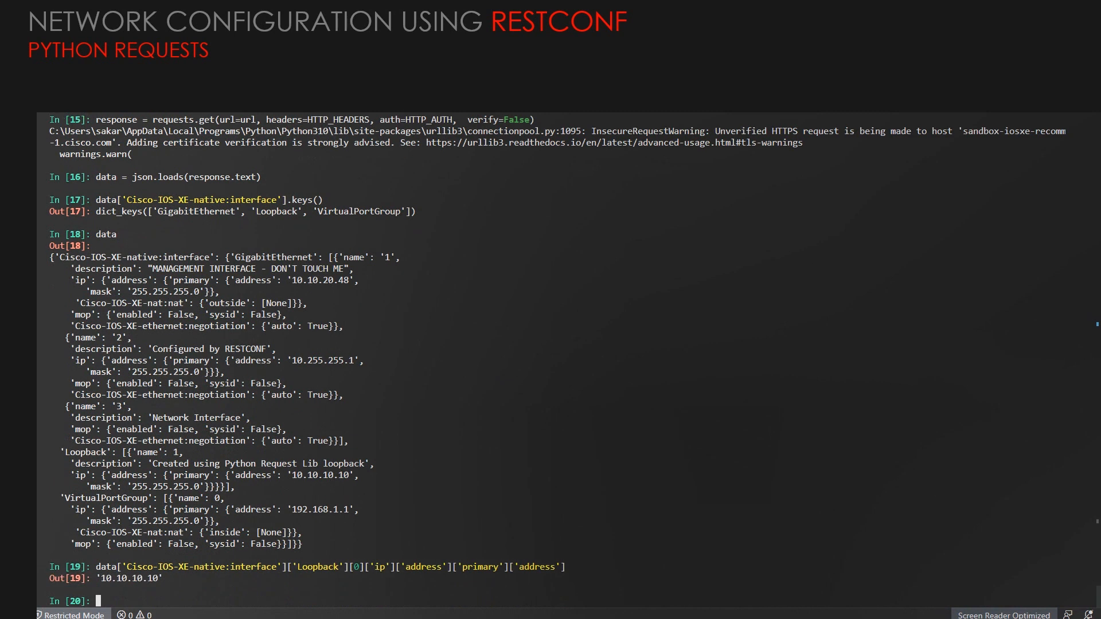
pyautogui.doubleClick(125, 577)
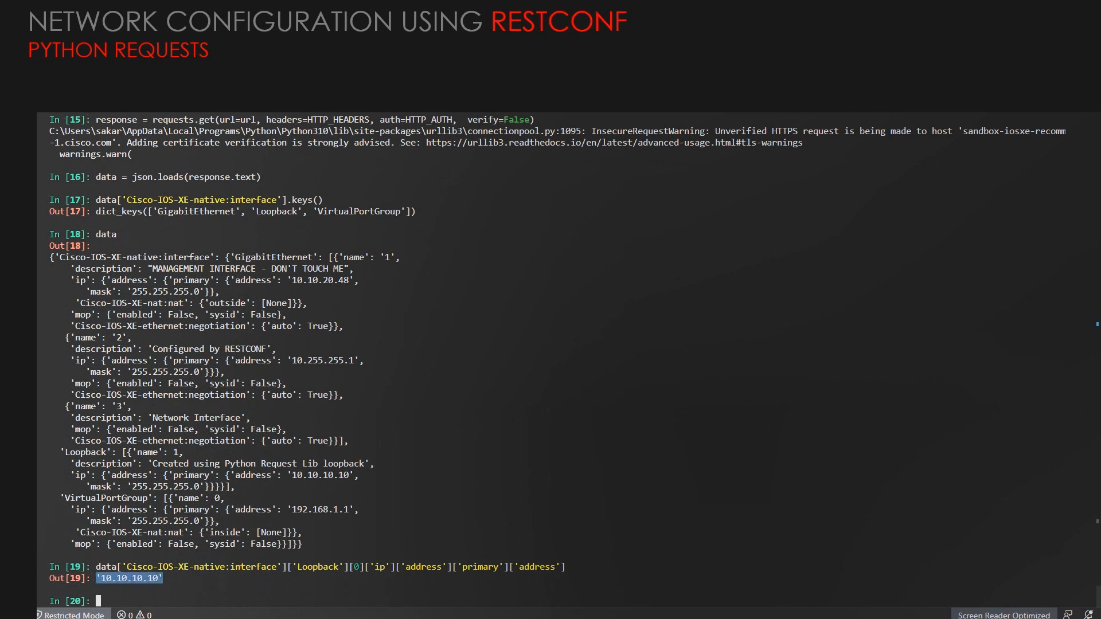
pyautogui.scroll(3)
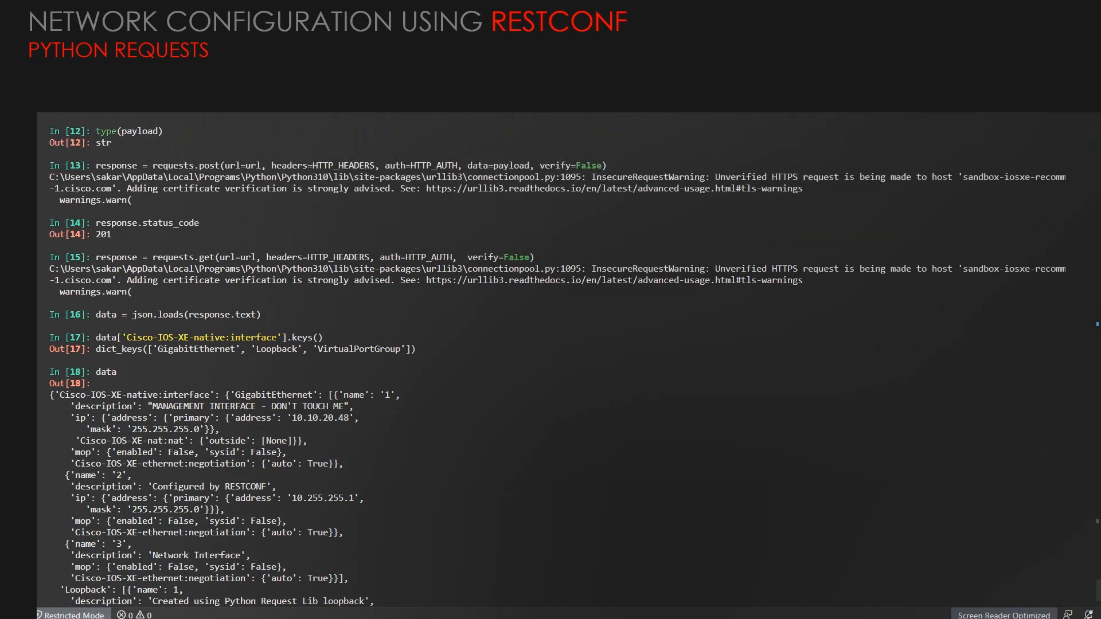